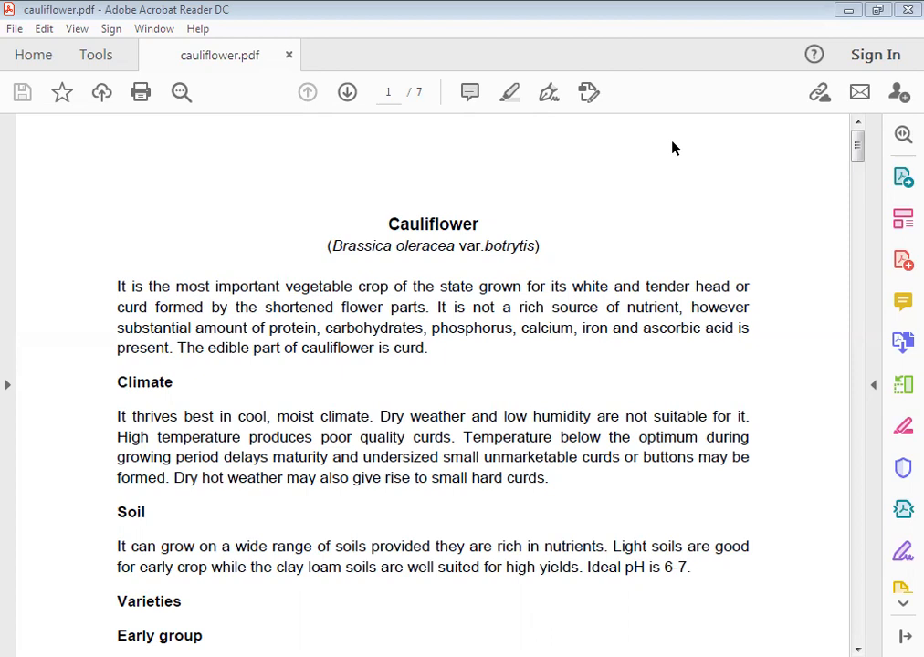
pyautogui.moveTo(902, 135)
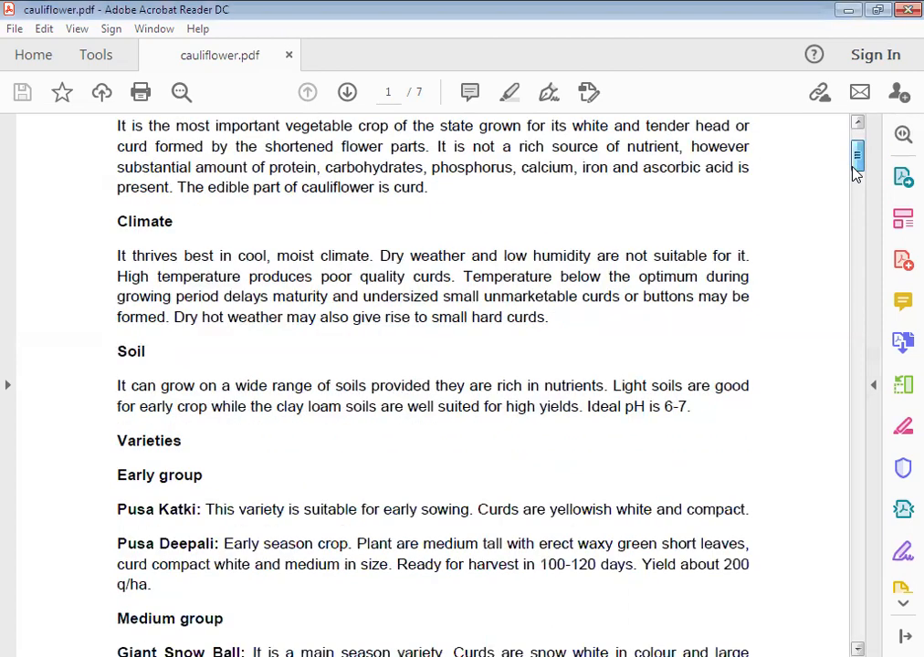
pyautogui.scroll(-3)
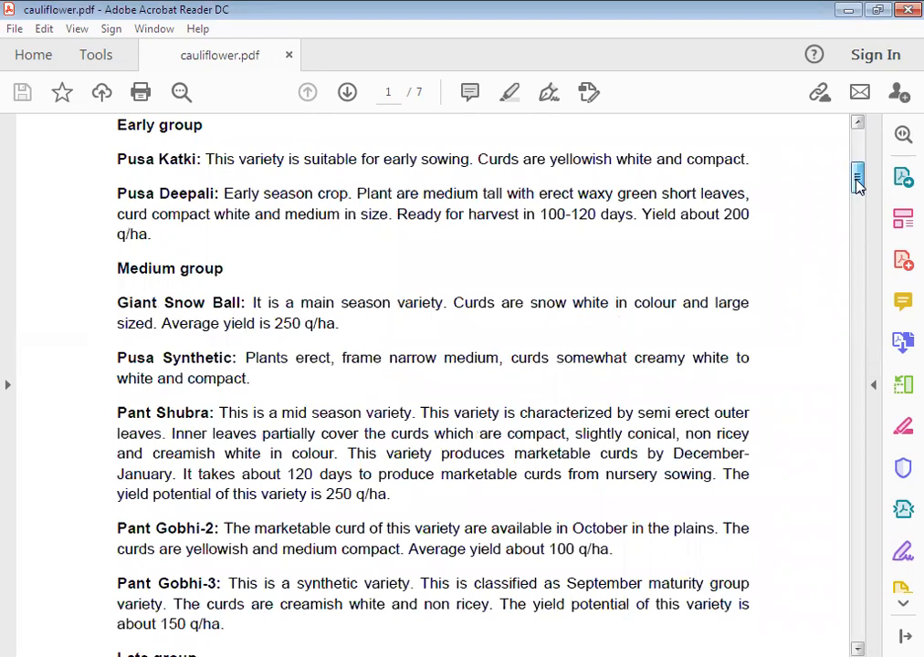
pyautogui.scroll(-3)
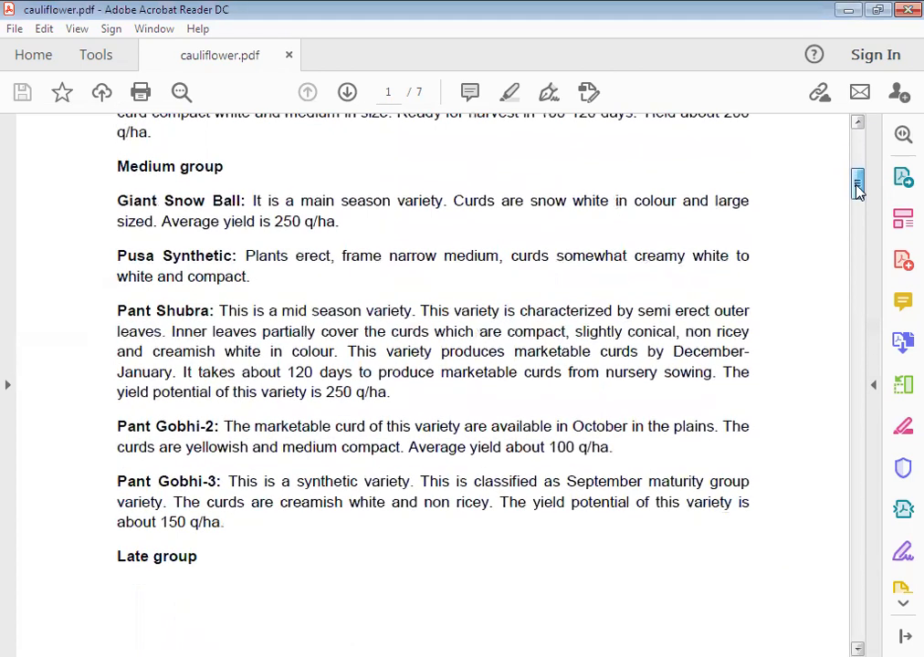
pyautogui.scroll(-3)
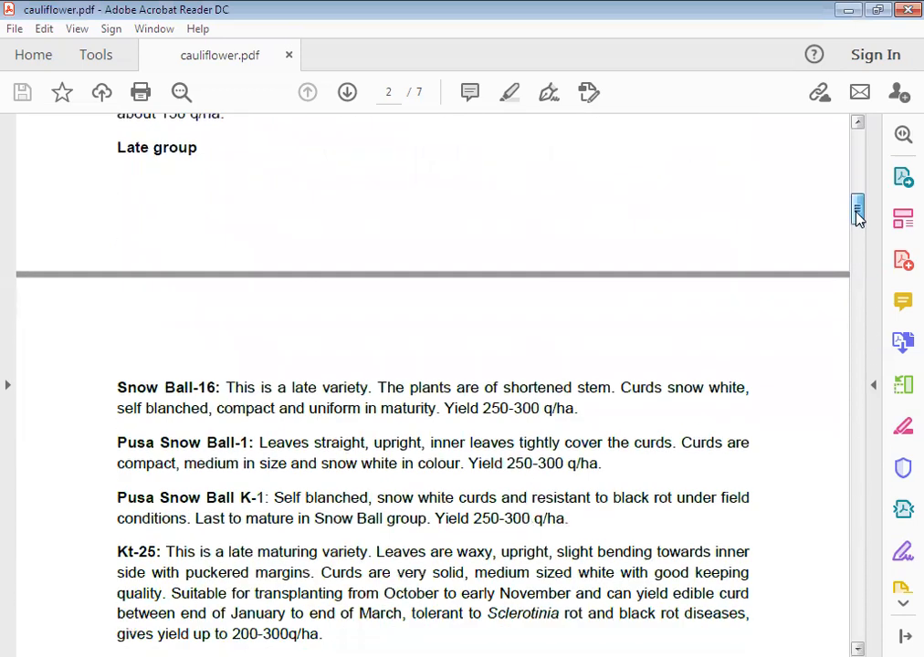
pyautogui.scroll(-3)
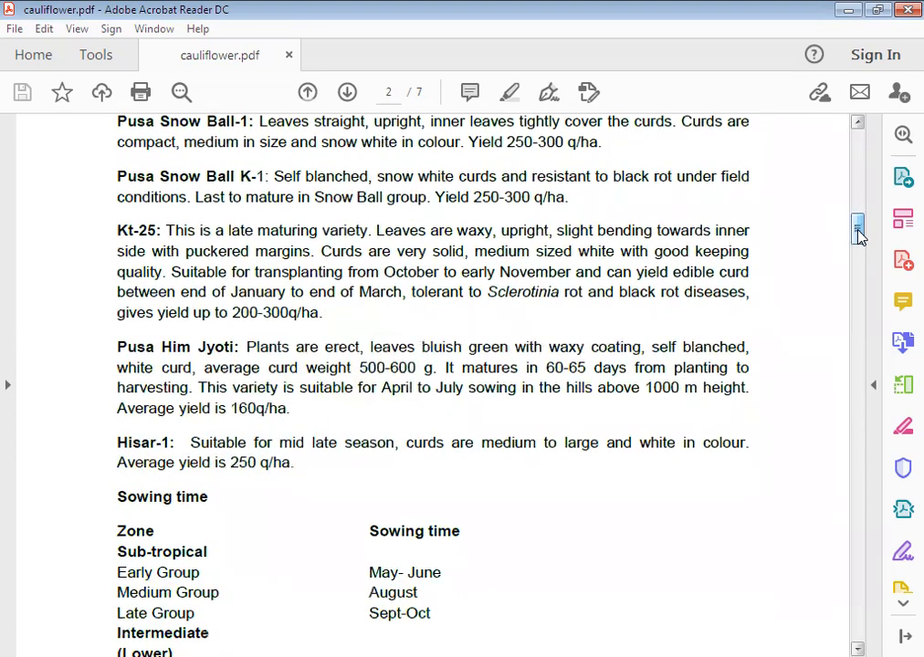
pyautogui.scroll(-3)
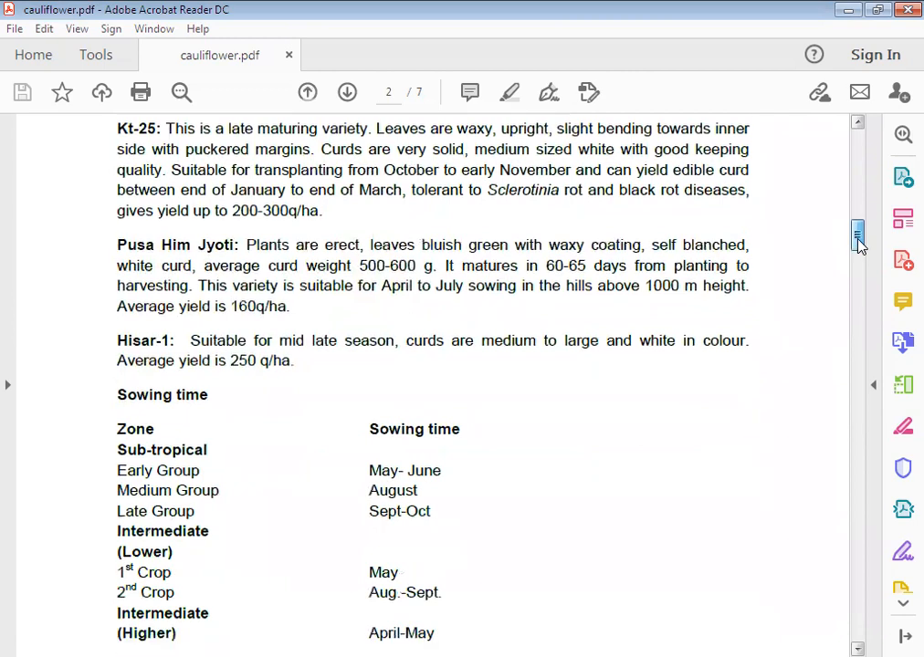
pyautogui.scroll(-3)
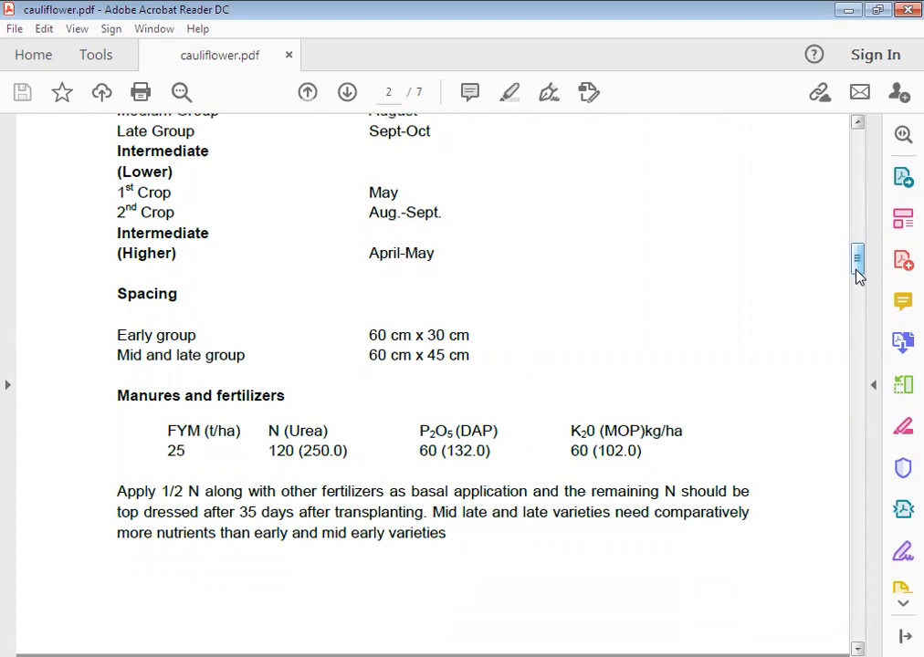
pyautogui.scroll(-3)
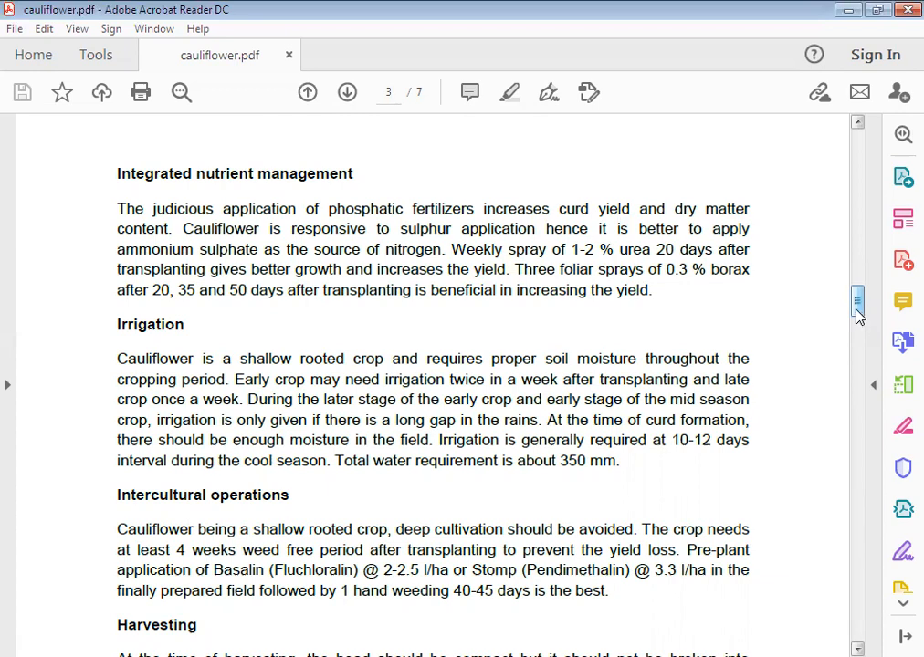
pyautogui.scroll(-3)
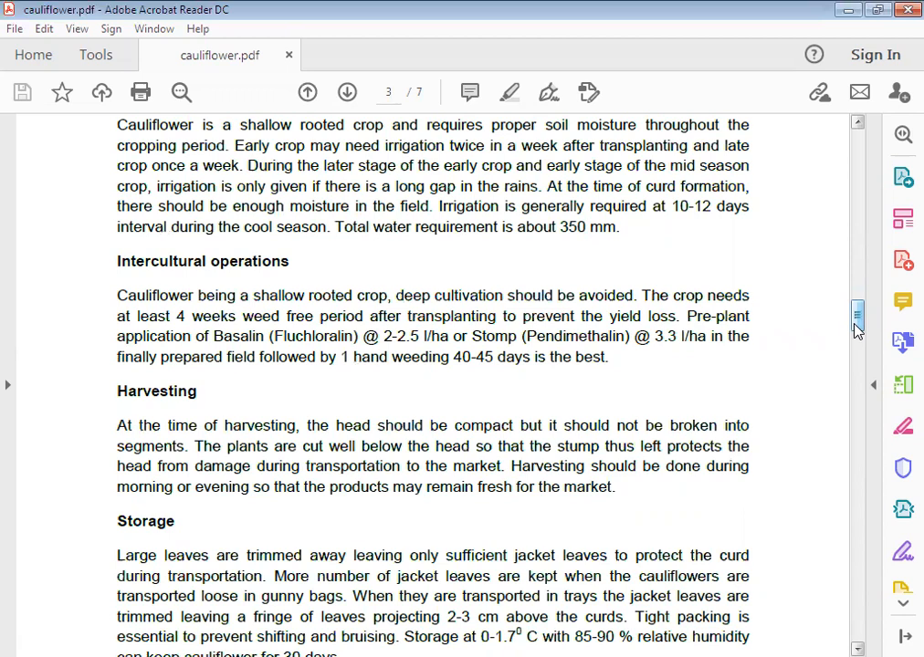
pyautogui.scroll(-3)
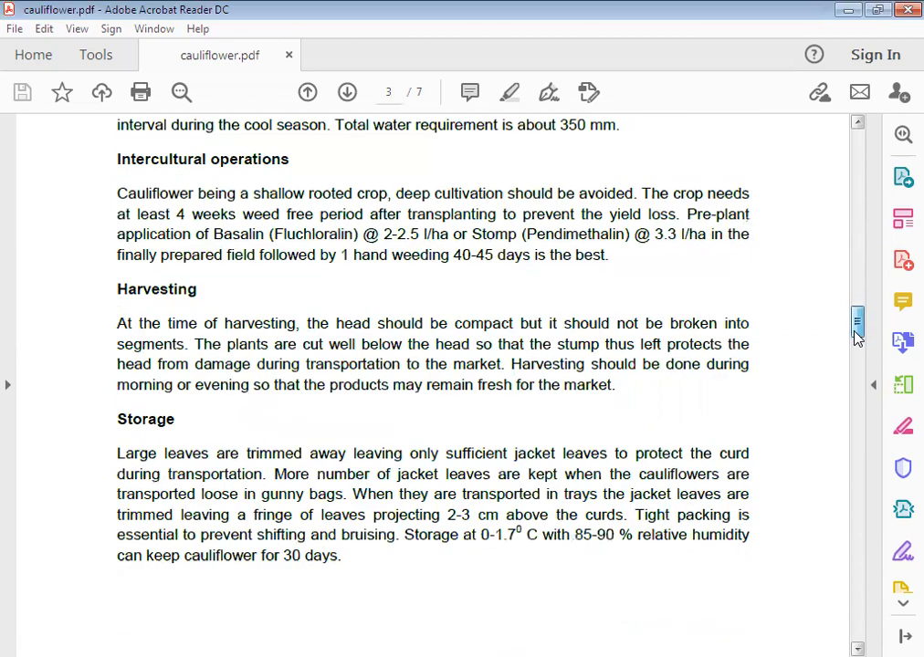
pyautogui.scroll(-3)
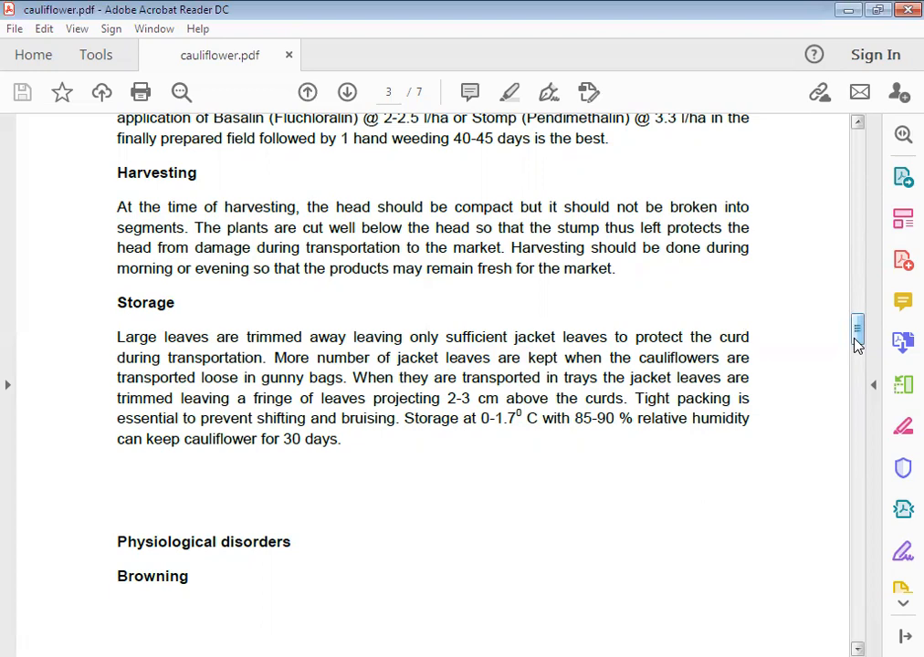
pyautogui.scroll(-3)
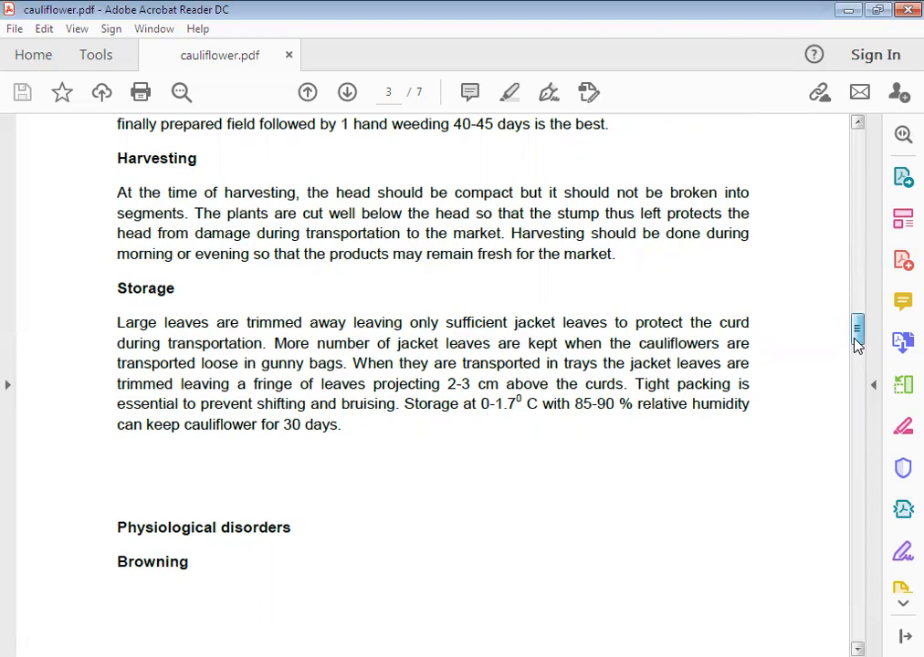
pyautogui.scroll(-3)
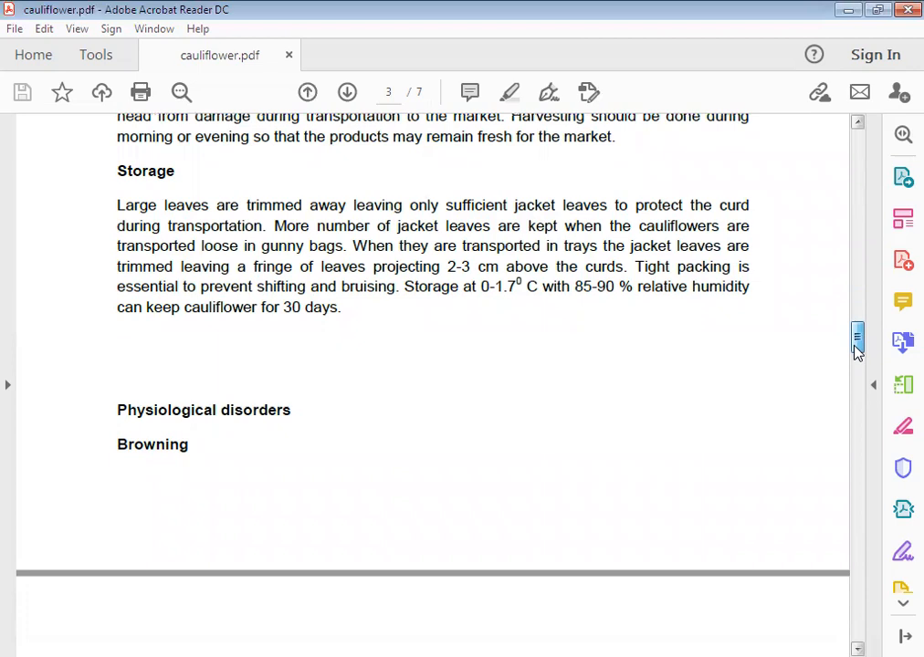
pyautogui.scroll(-3)
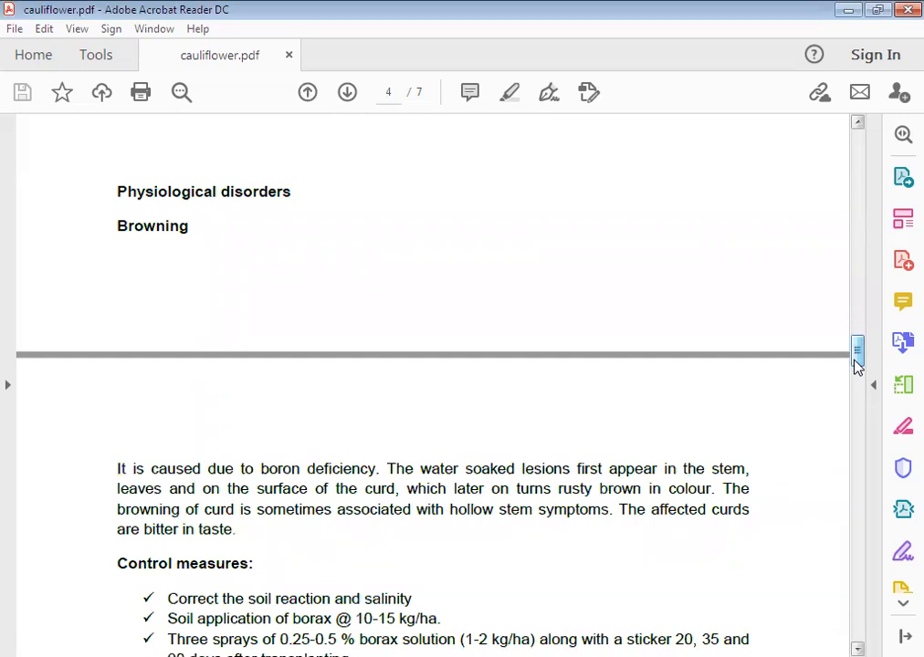
pyautogui.scroll(-3)
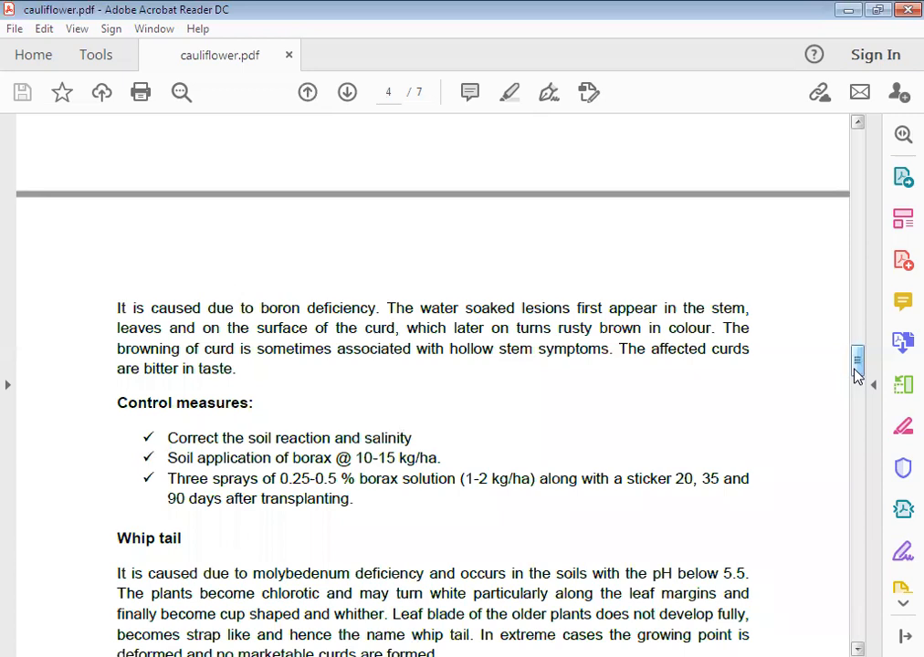
pyautogui.scroll(-3)
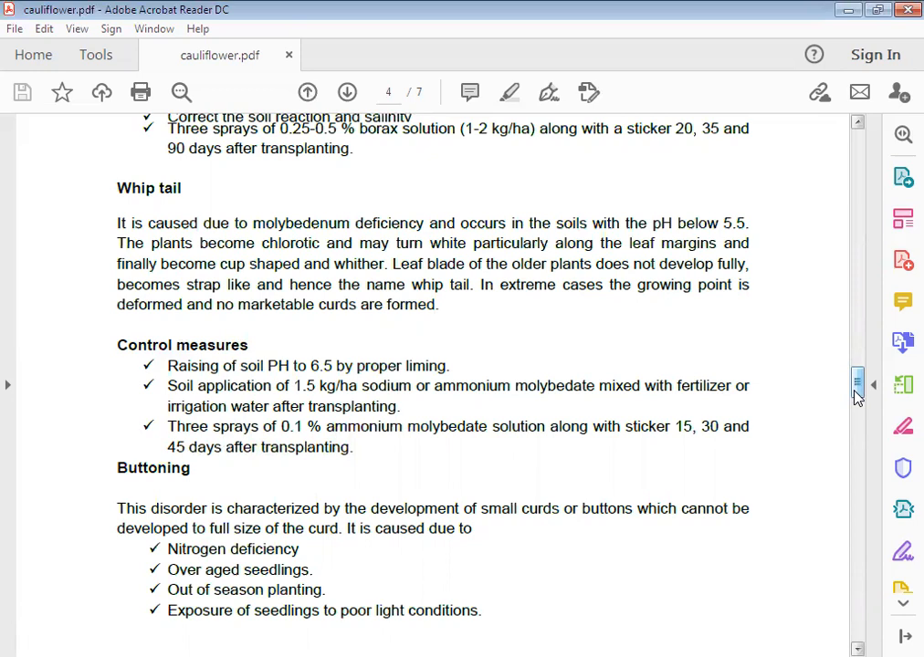
pyautogui.scroll(-3)
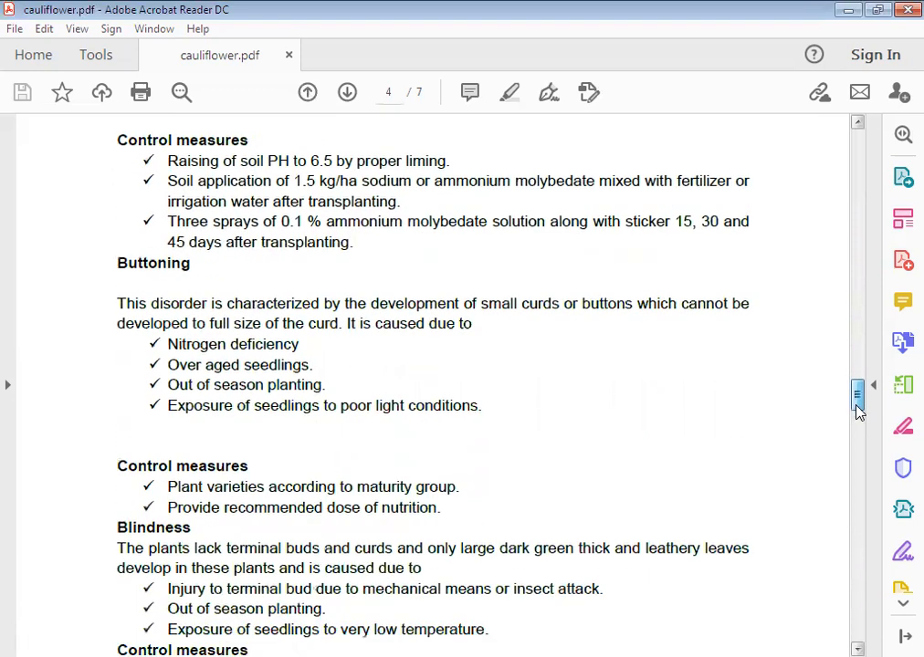
pyautogui.scroll(-3)
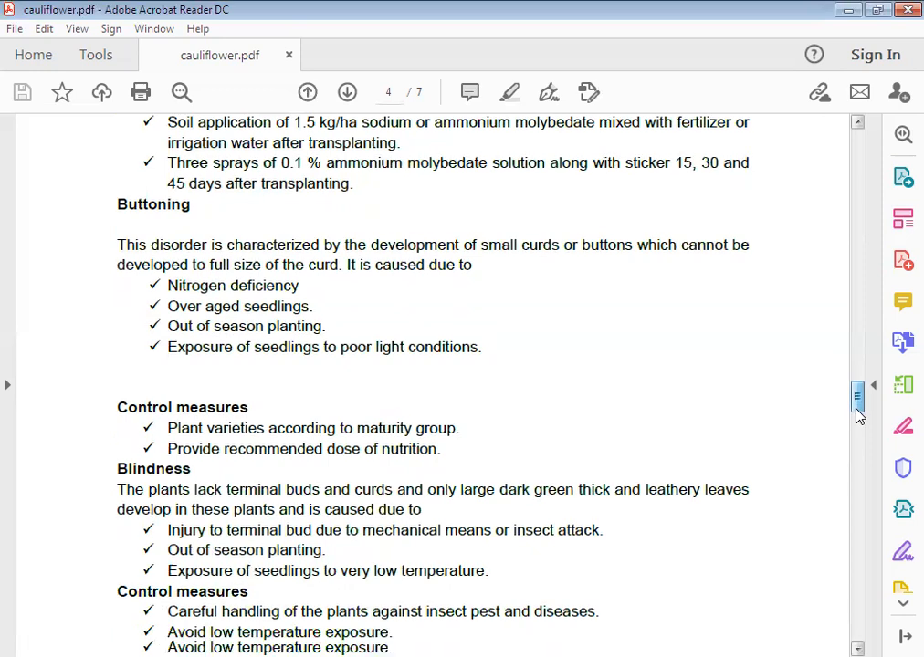
pyautogui.scroll(-3)
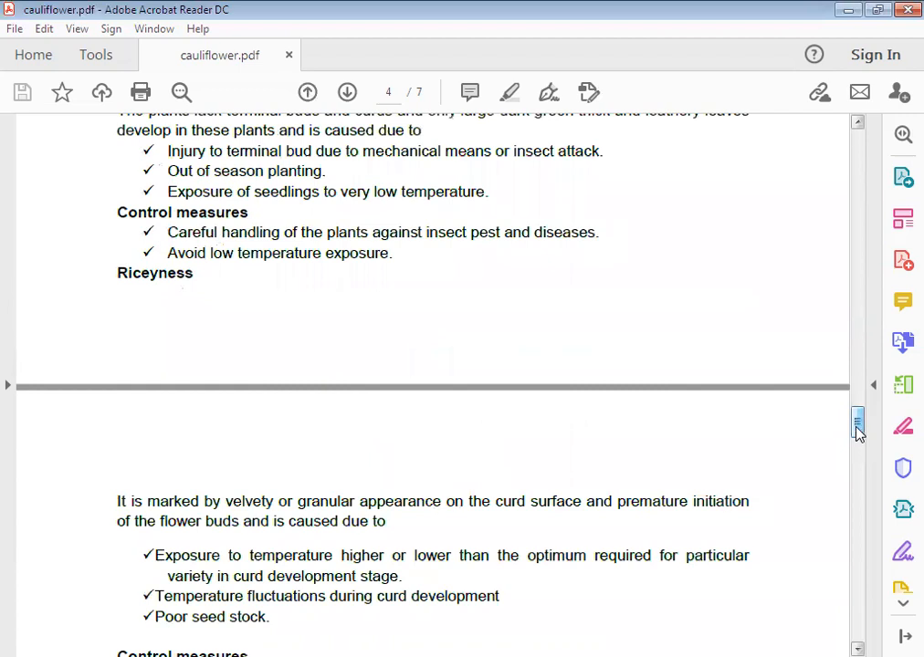
pyautogui.scroll(-3)
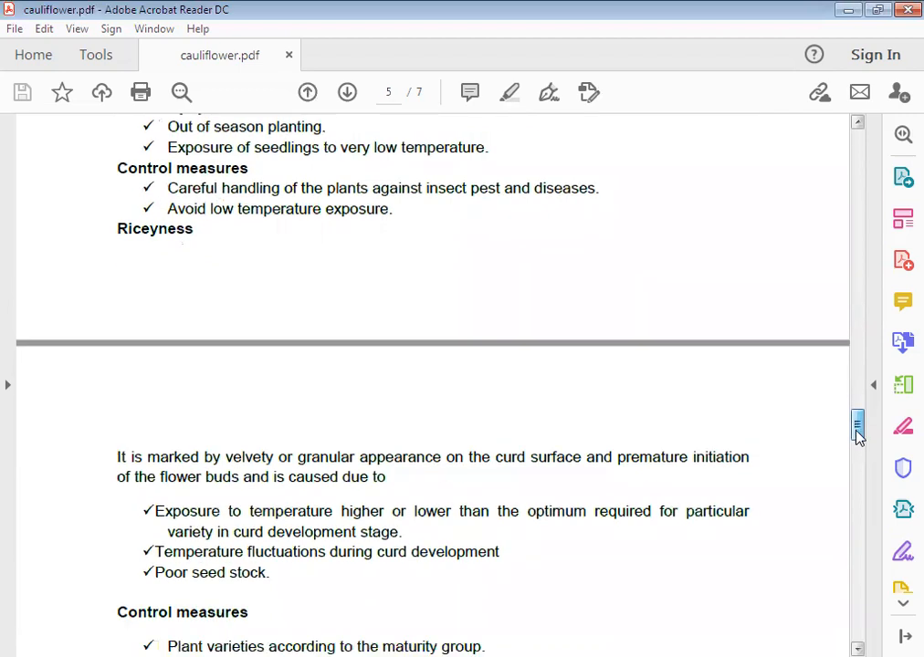
pyautogui.scroll(-3)
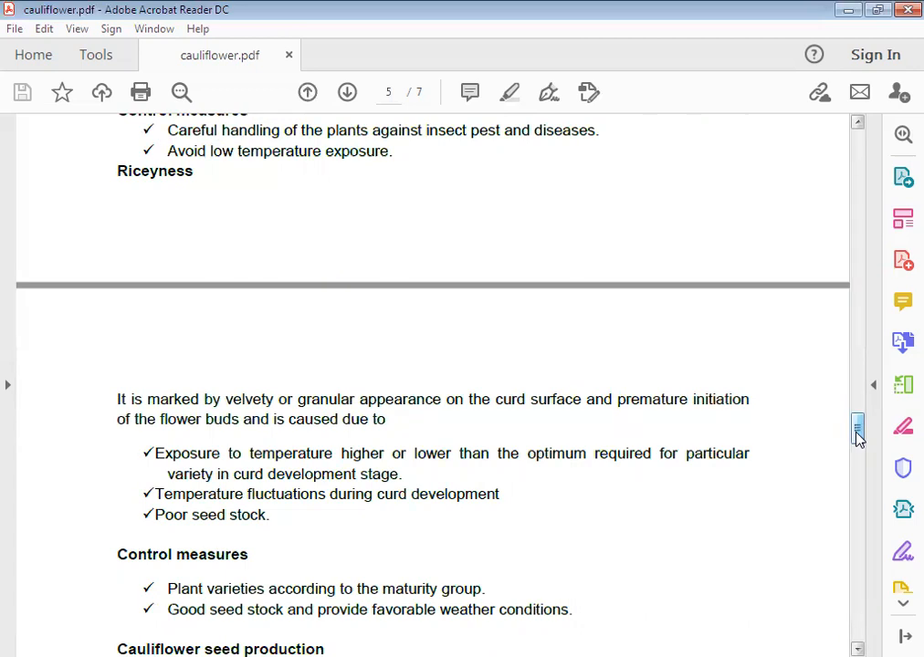
pyautogui.scroll(-3)
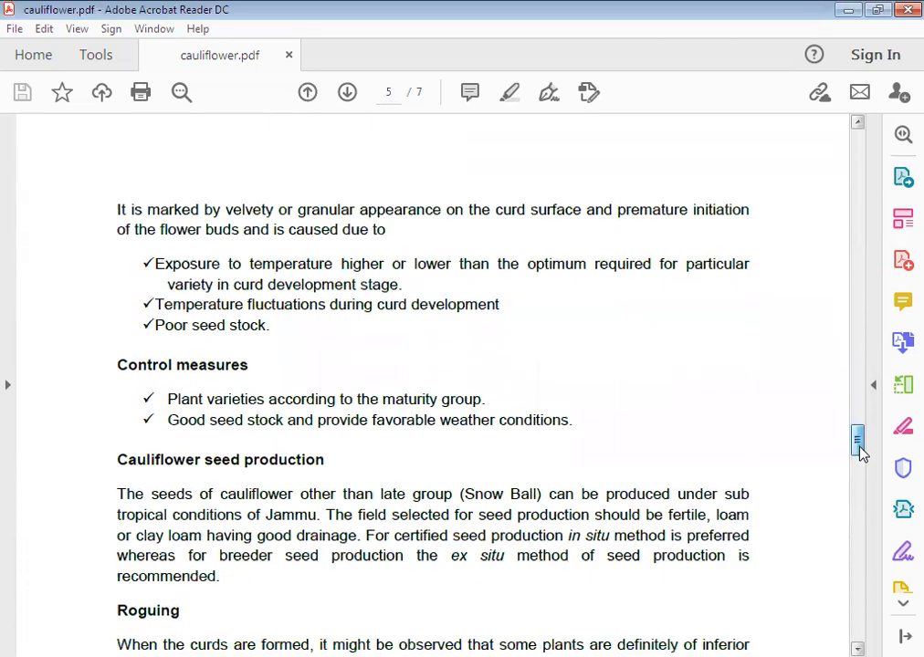
pyautogui.scroll(-3)
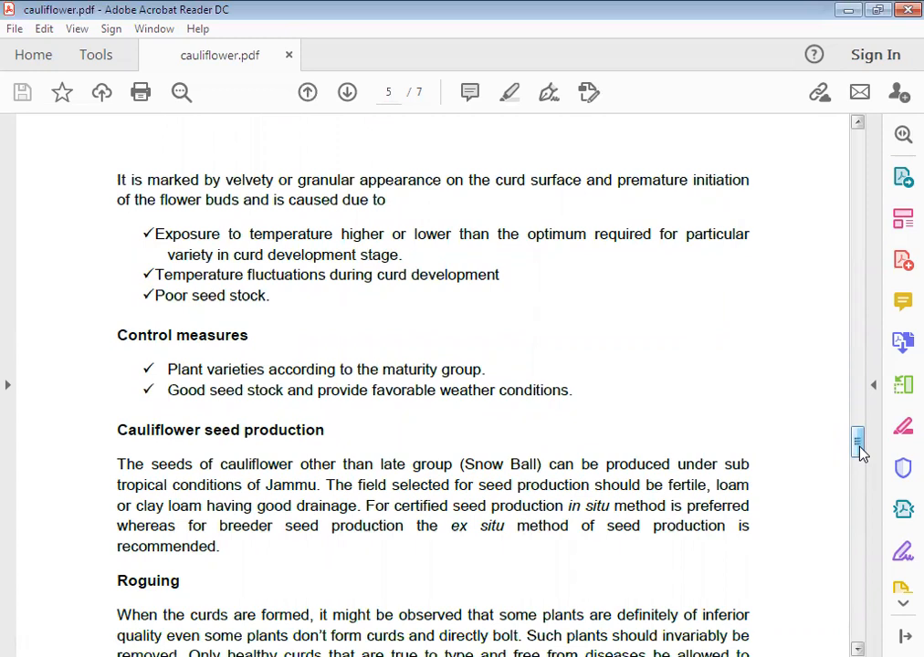
pyautogui.scroll(-3)
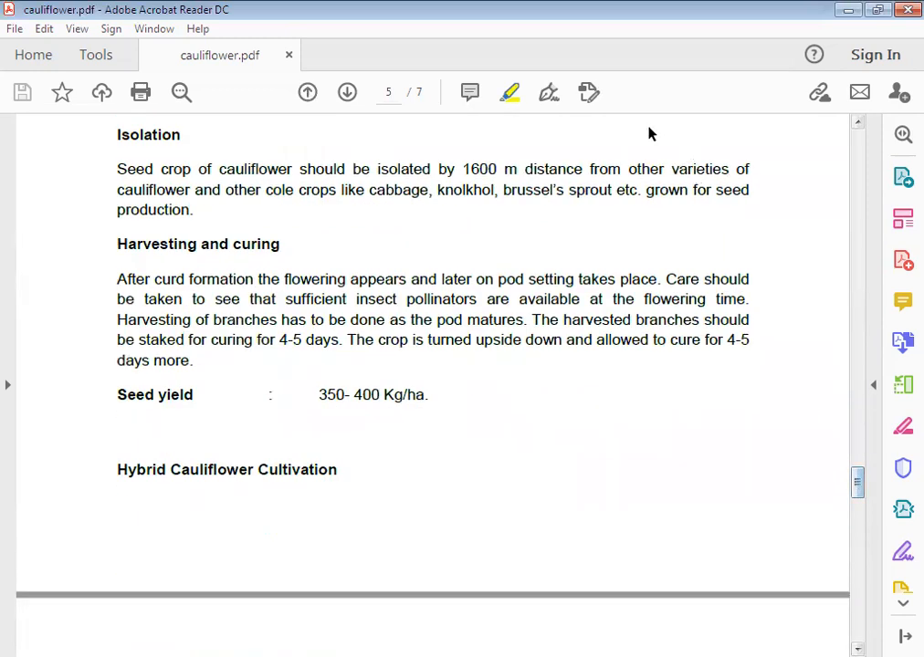